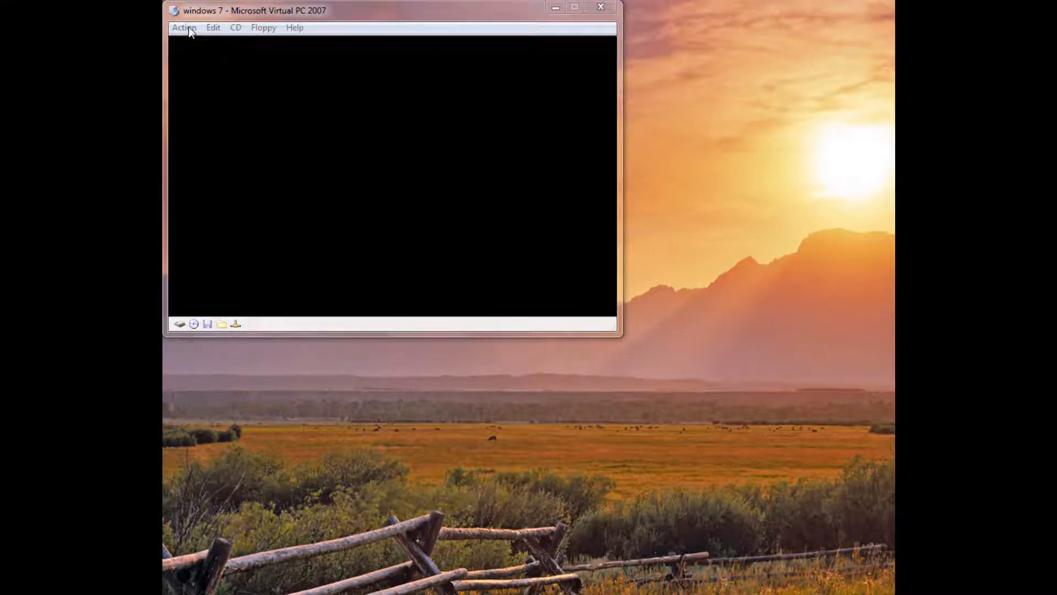
Show the Action options for the paused windows 7 virtual machine
click(184, 27)
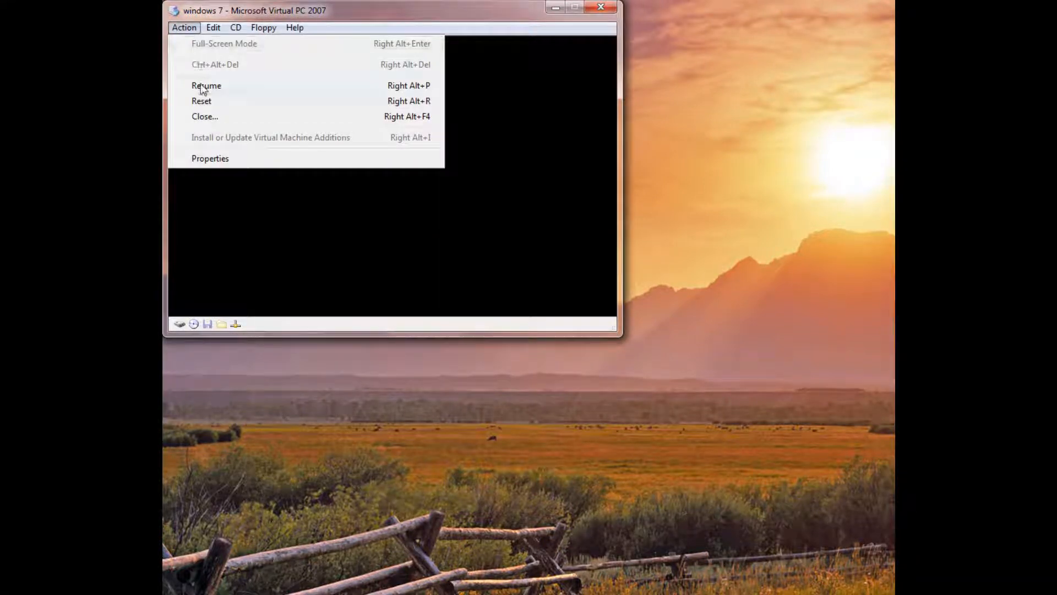
mouse_move(206, 86)
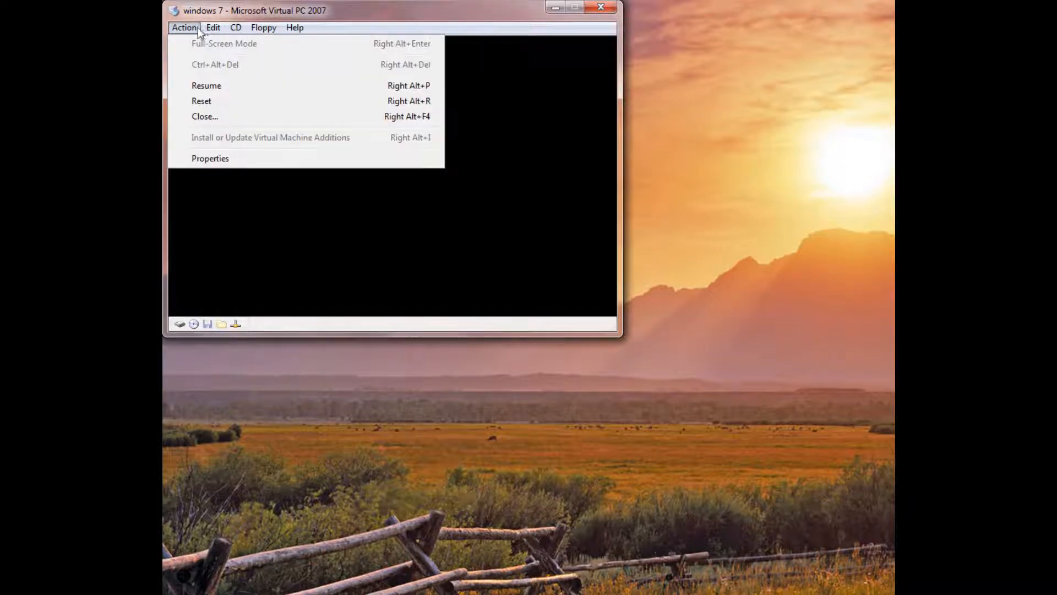
mouse_move(205, 86)
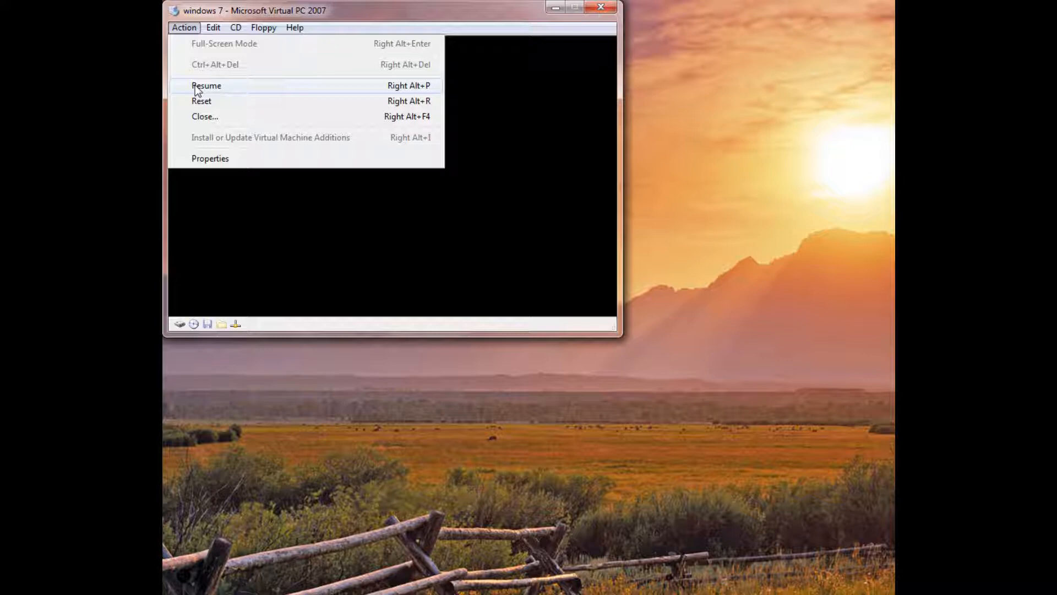
Resume the windows 7 machine so Setup reaches the Install Windows language screen
click(206, 86)
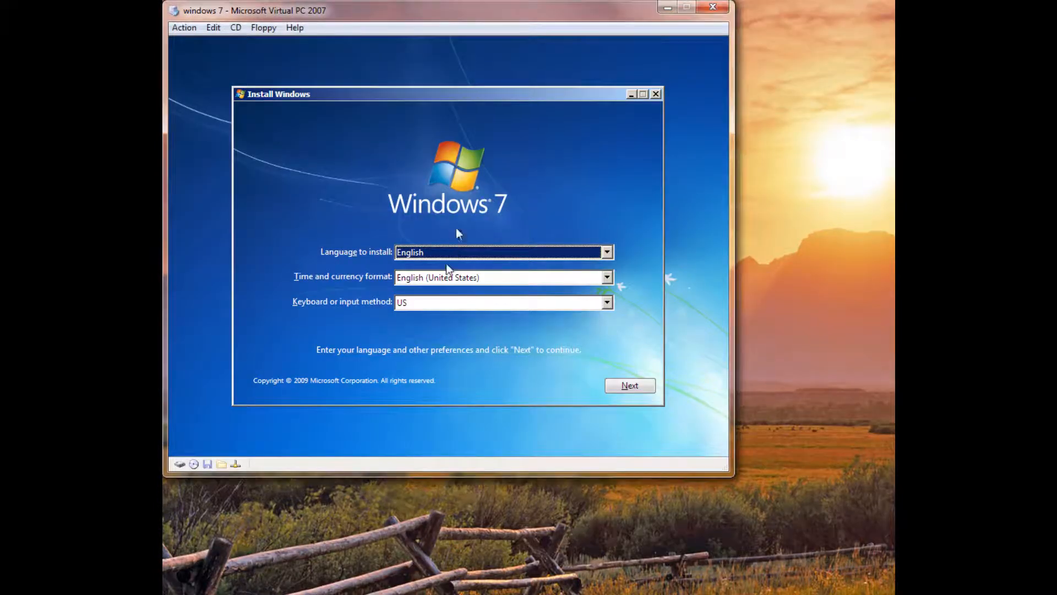
mouse_move(451, 251)
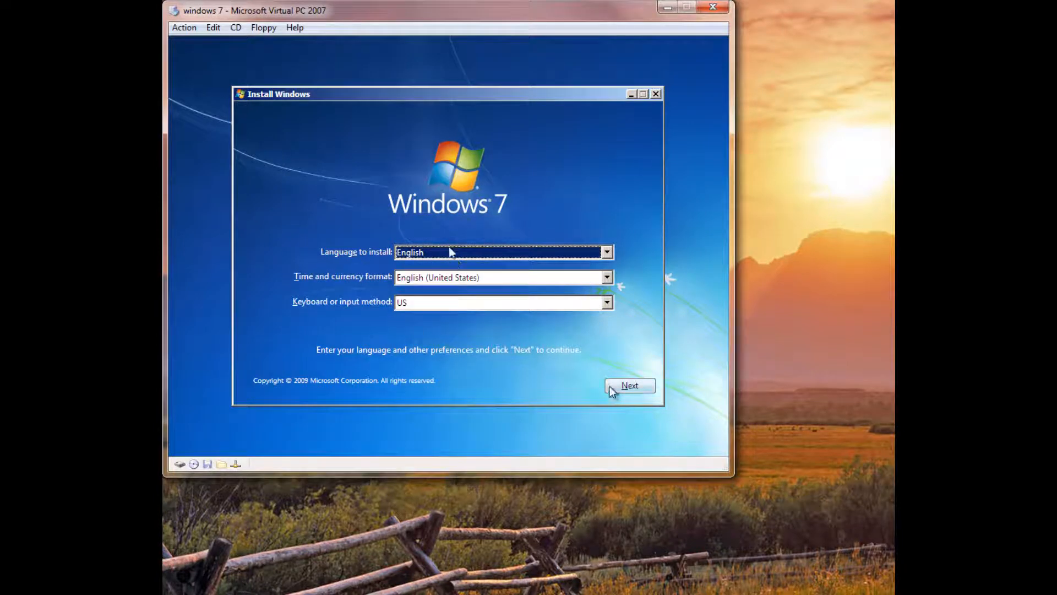
Keep English language, time and keyboard defaults and choose Install now
click(629, 386)
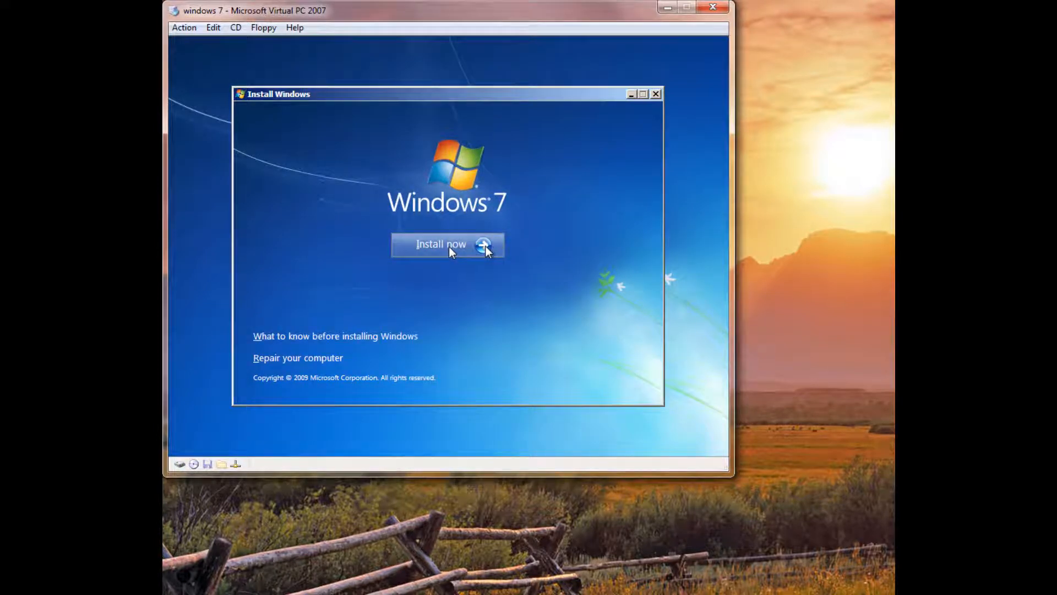
click(440, 244)
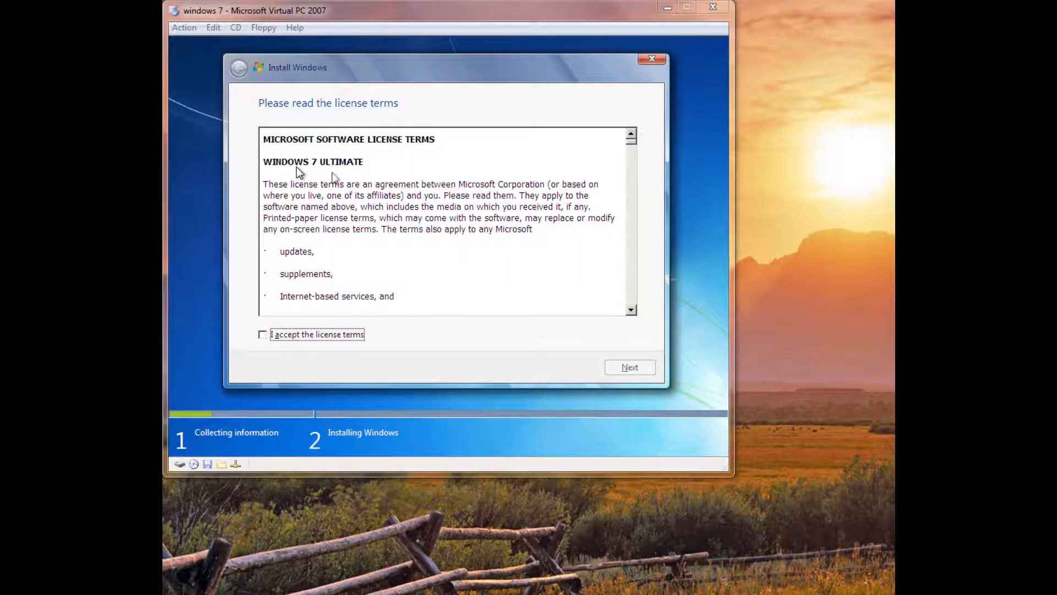
mouse_move(289, 340)
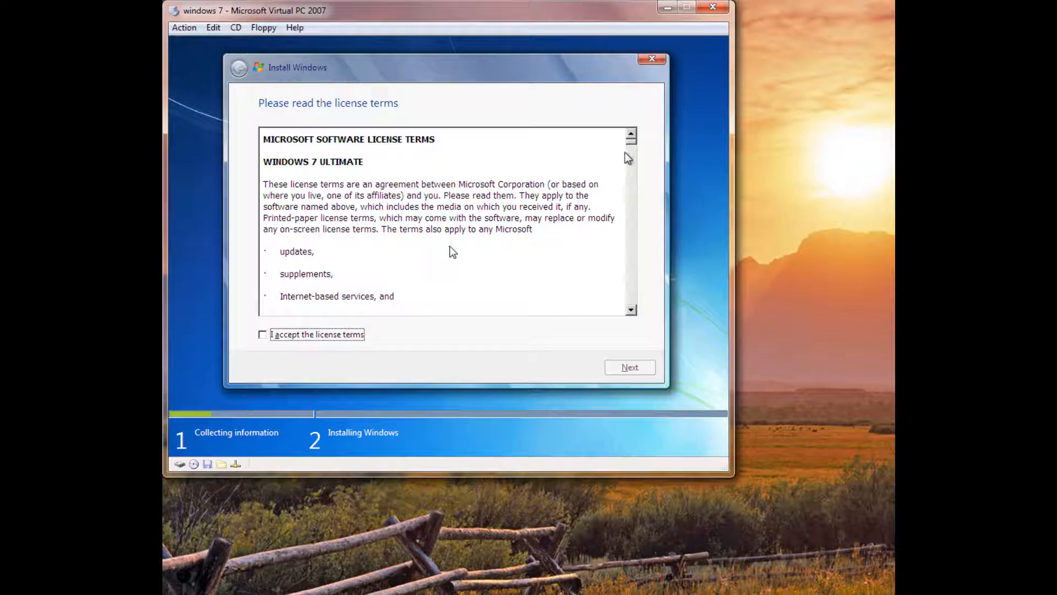
Tick 'I accept the license terms' for Windows 7 Ultimate
scroll(down, 3)
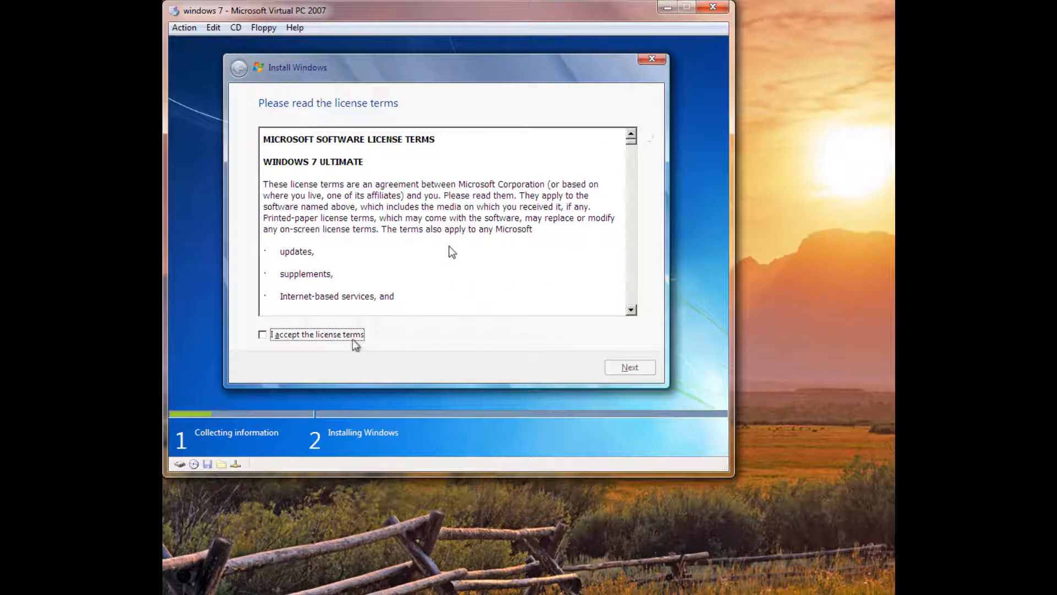
click(262, 335)
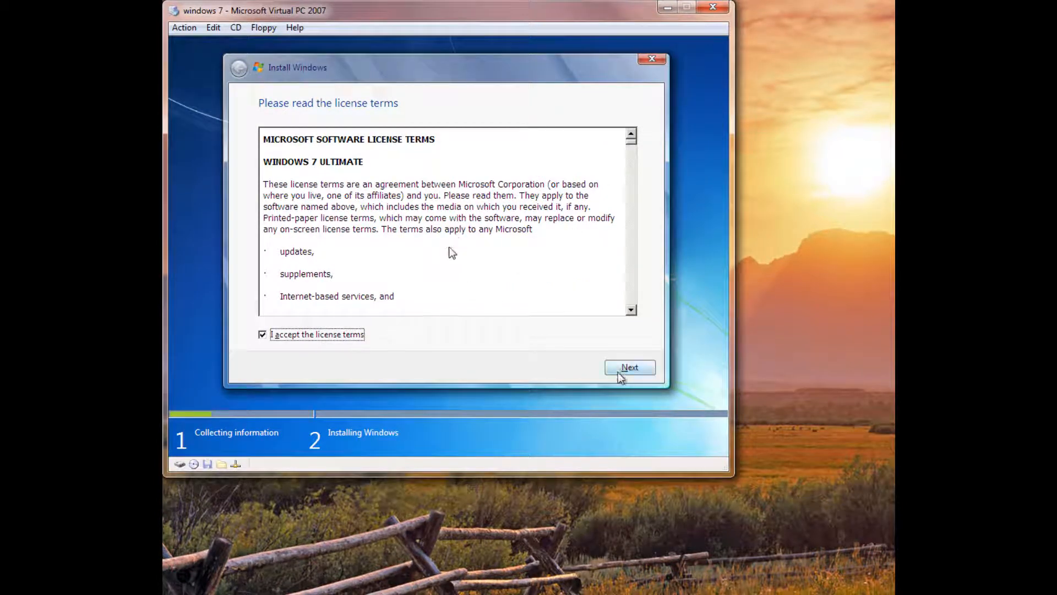
Continue past the accepted license terms to the installation type choice
click(629, 368)
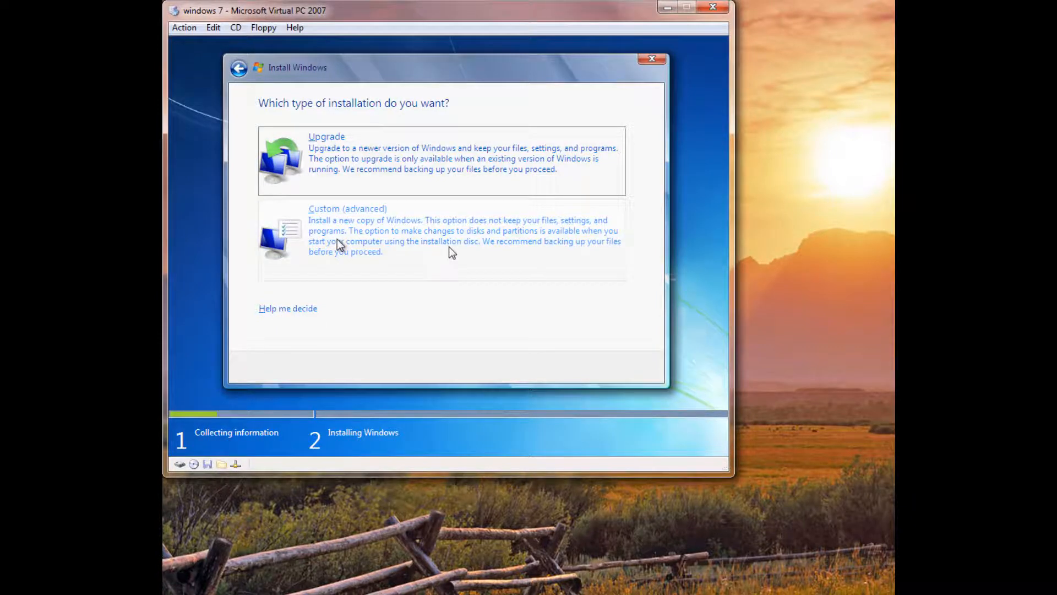
Choose Custom (advanced), target Disk 0 Partition 2 and show Drive options (advanced)
click(347, 208)
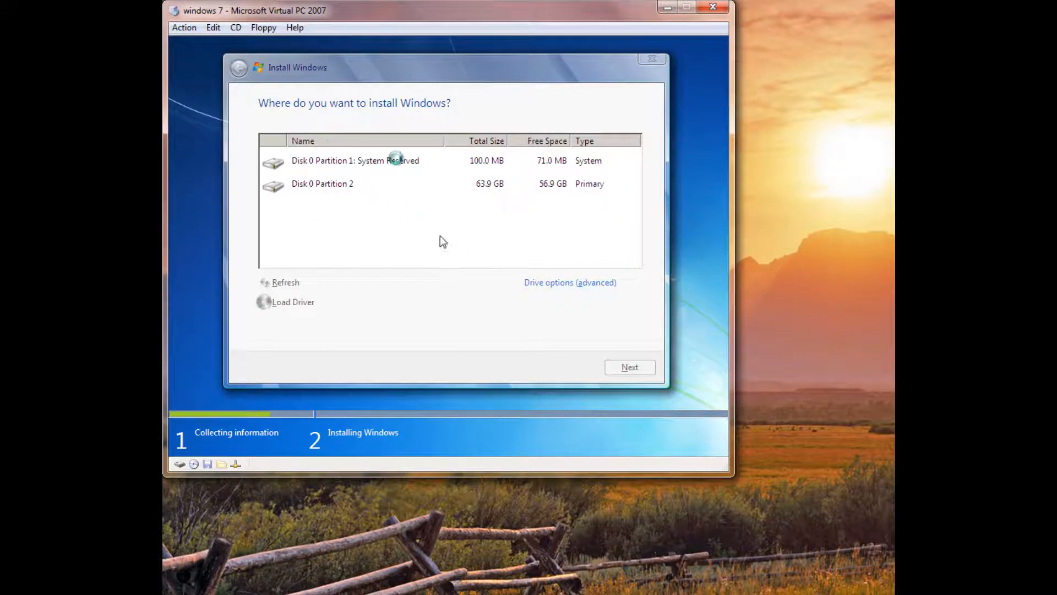
click(322, 184)
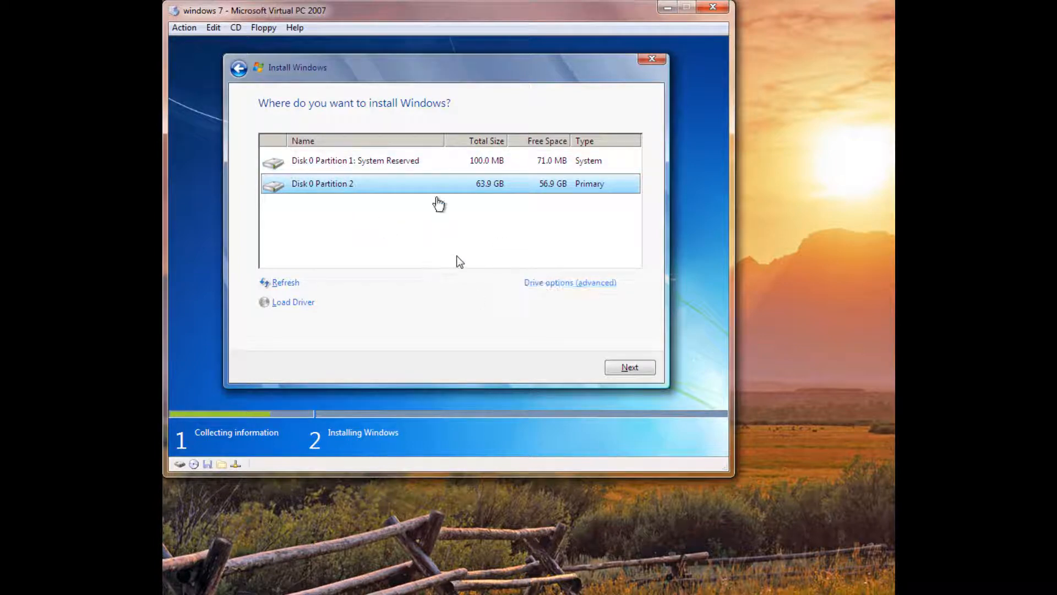
click(569, 282)
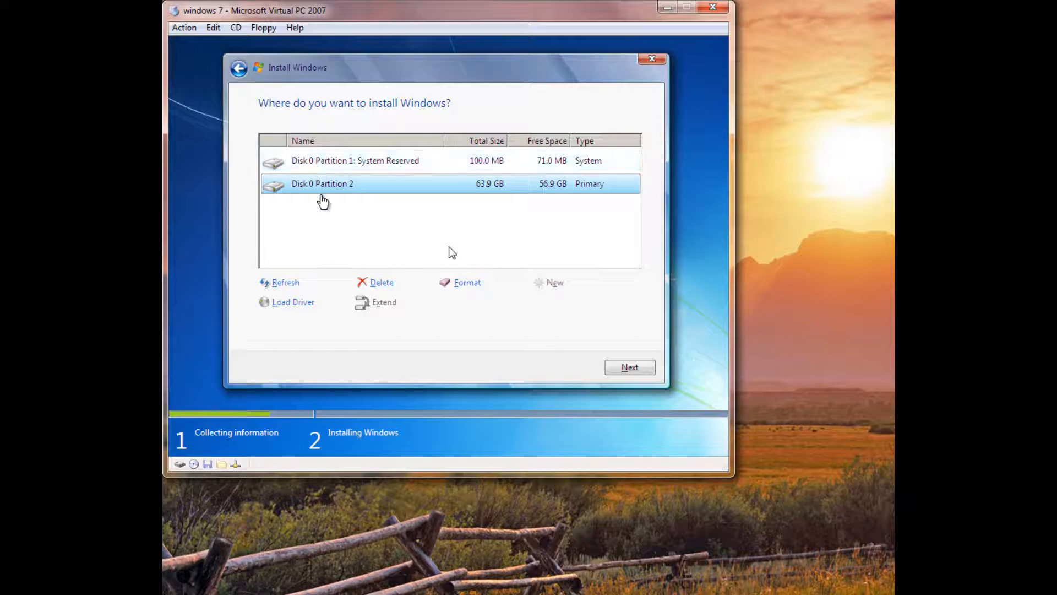
mouse_move(435, 280)
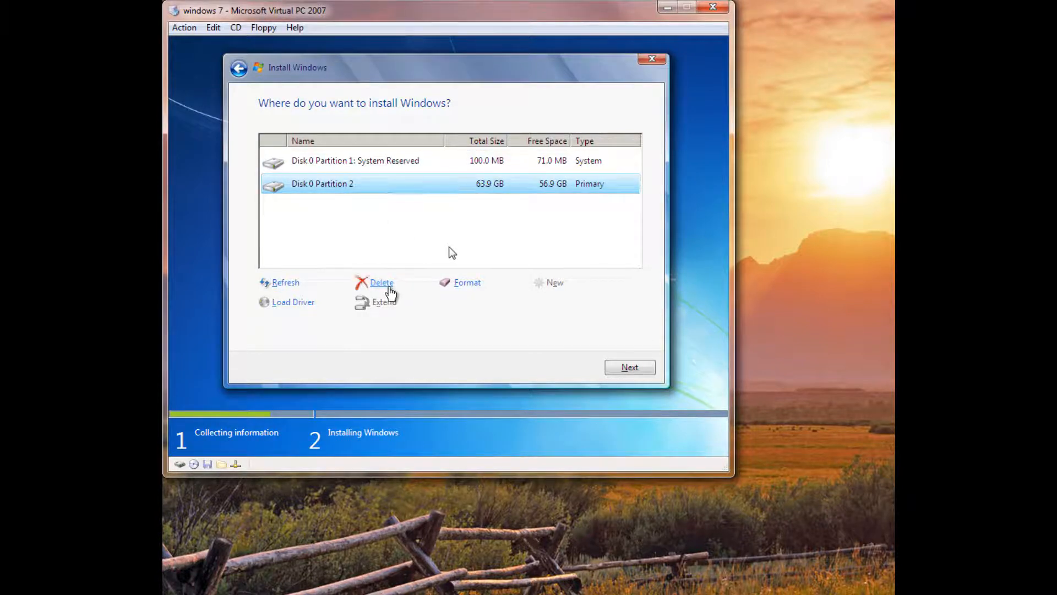
Delete Disk 0 Partition 2 and the System Reserved partition, leaving 64.0 GB unallocated
click(381, 282)
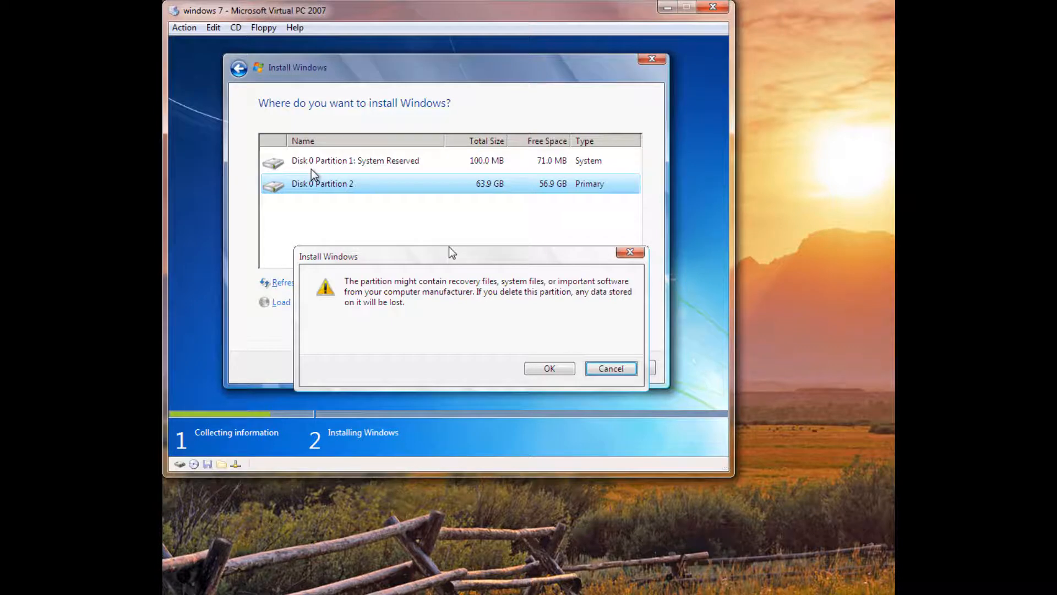
mouse_move(569, 397)
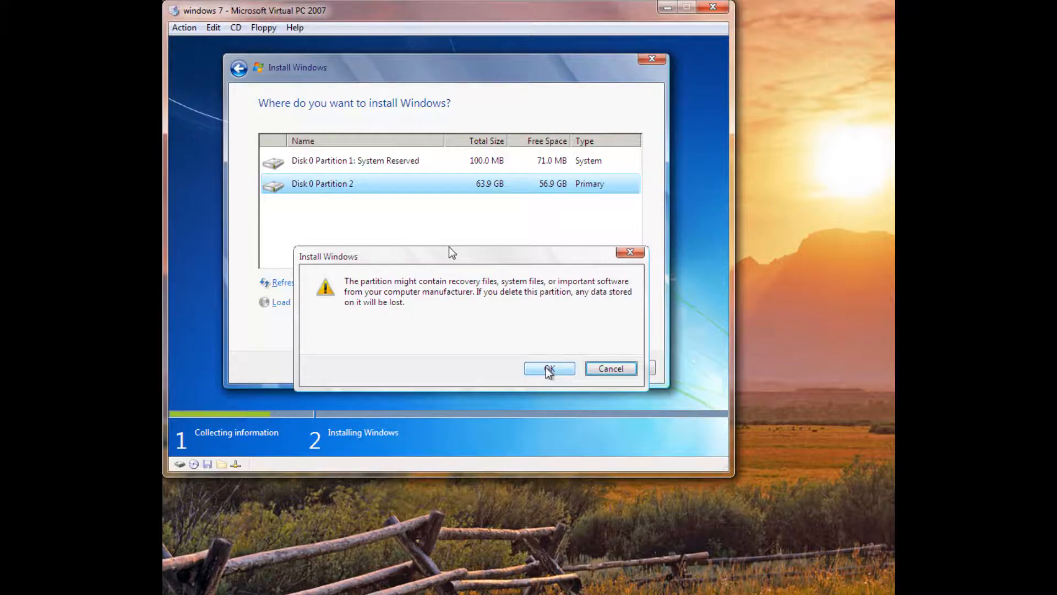
click(549, 368)
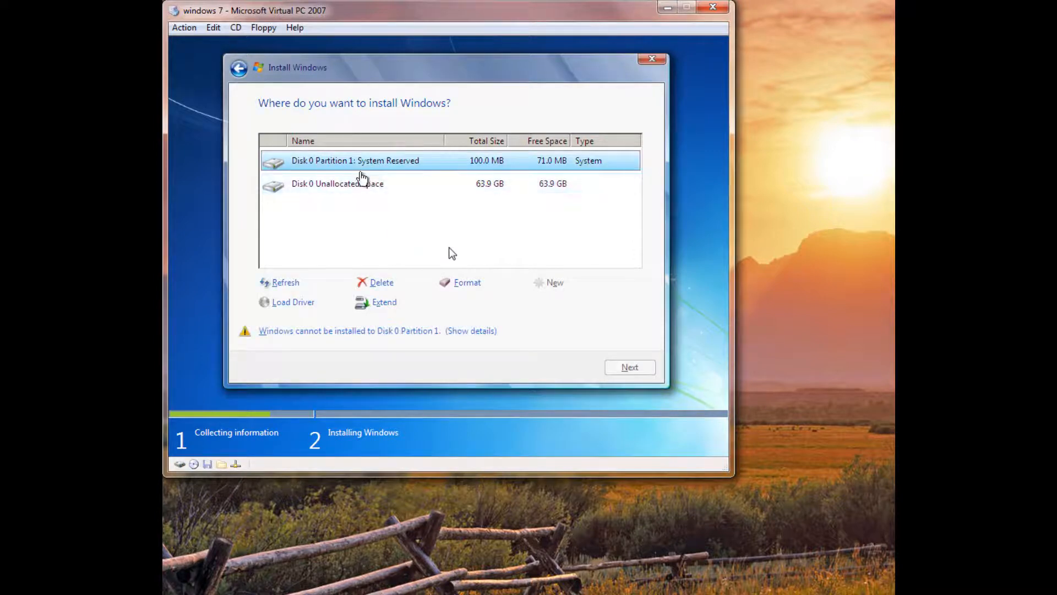
click(381, 282)
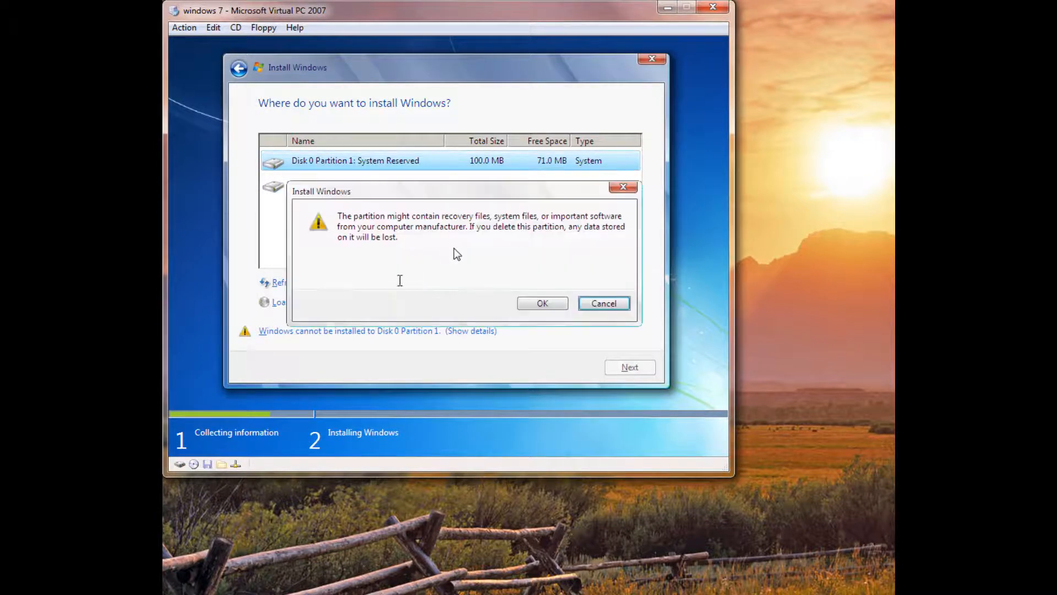
click(541, 302)
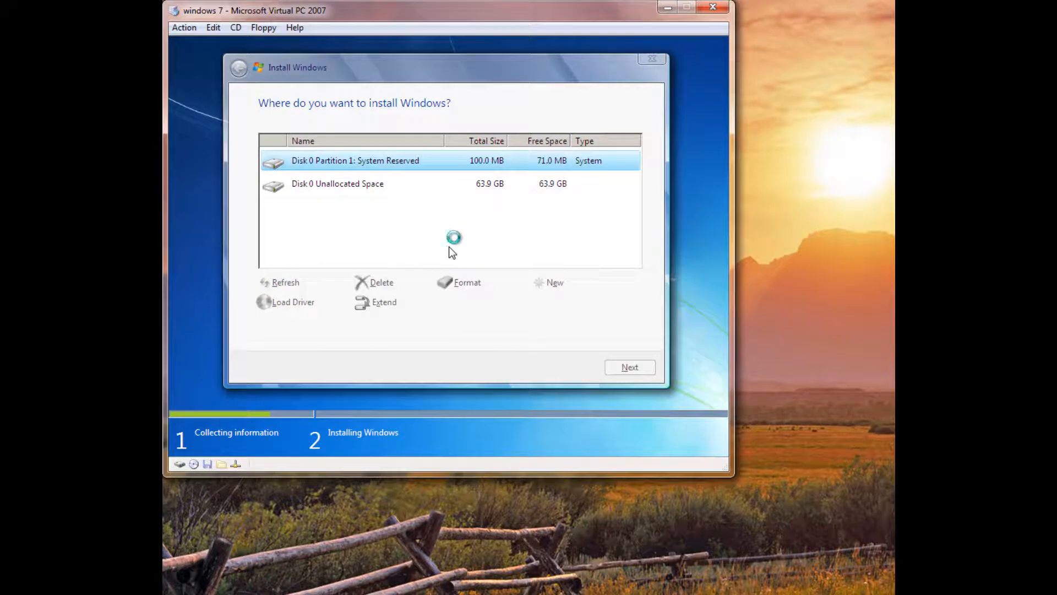
Create a new partition from the unallocated space at the default full size
click(381, 282)
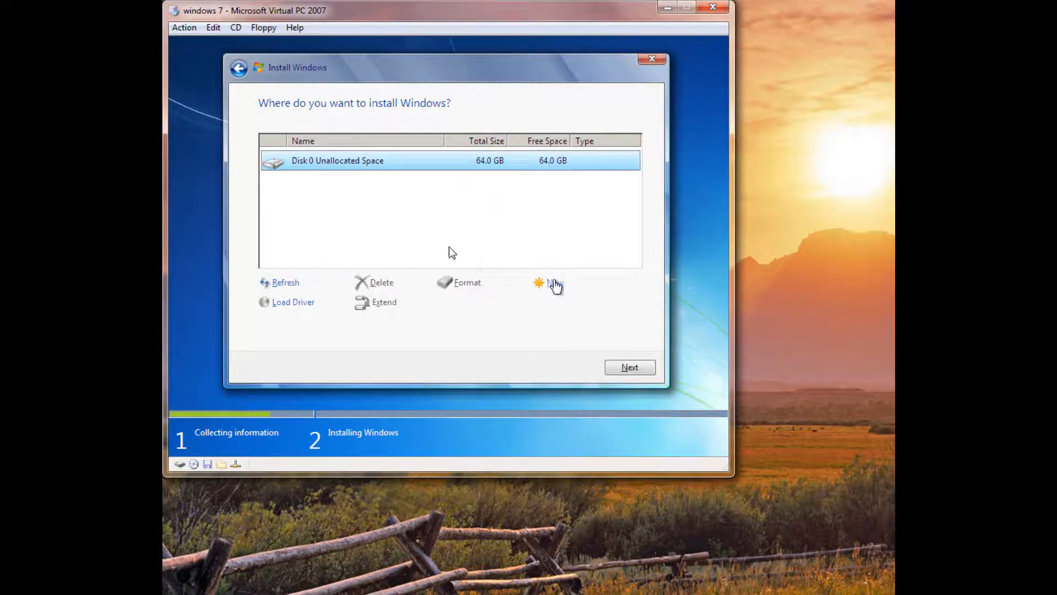
click(551, 282)
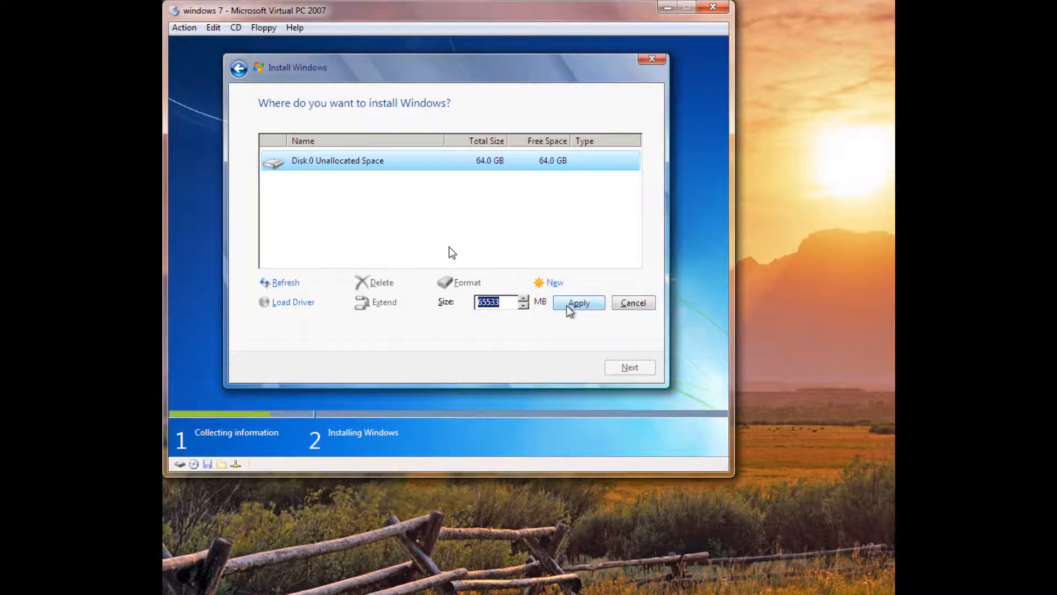
click(578, 302)
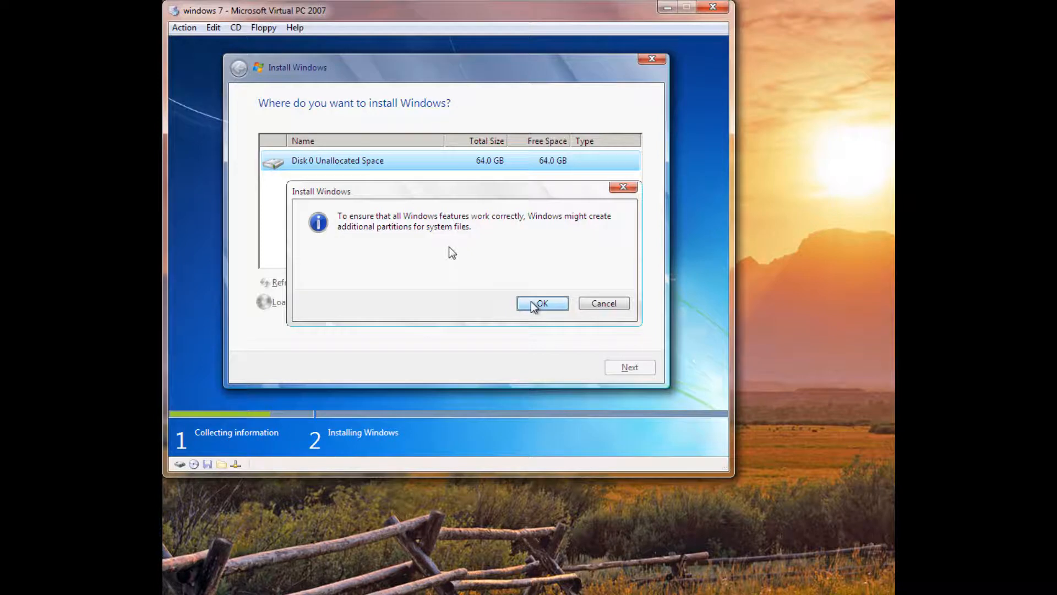
Confirm the additional partitions warning, yielding a 100 MB System Reserved and 63.9 GB primary partition
click(542, 303)
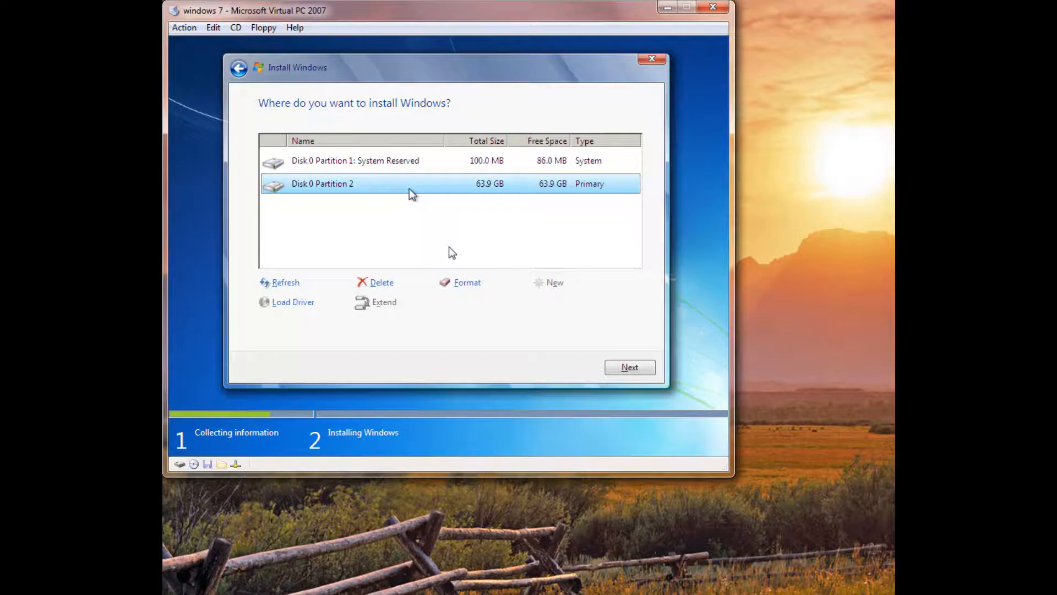
mouse_move(374, 173)
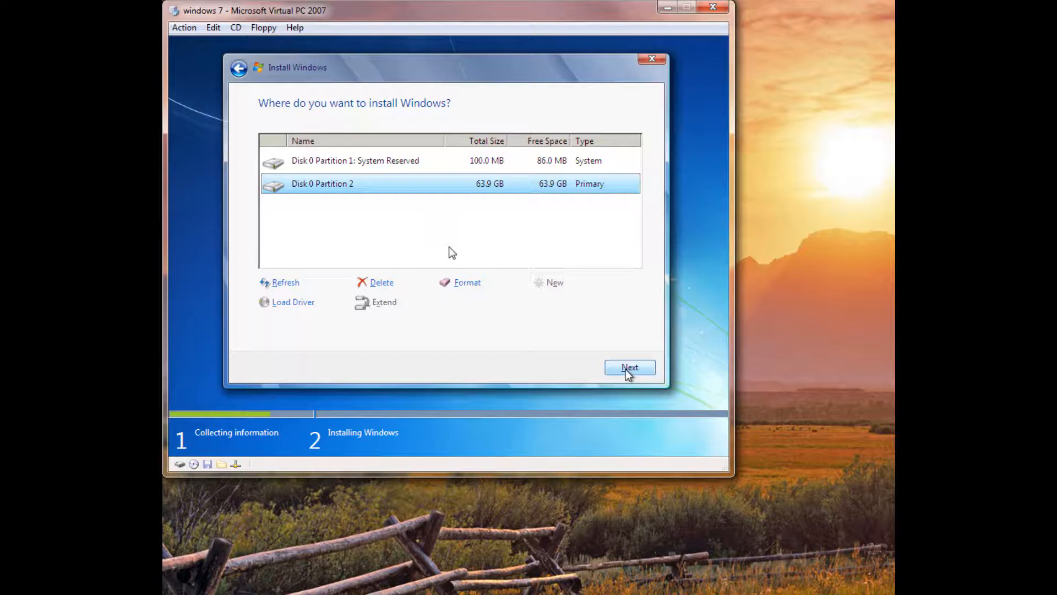
Begin installing Windows 7 on the 63.9 GB Partition 2
click(629, 367)
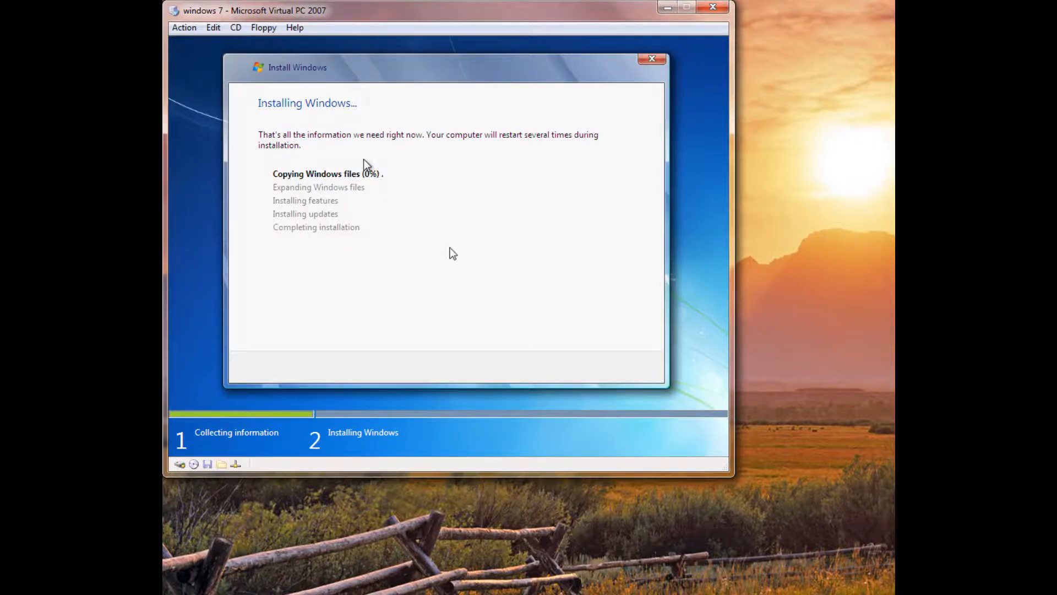
mouse_move(421, 182)
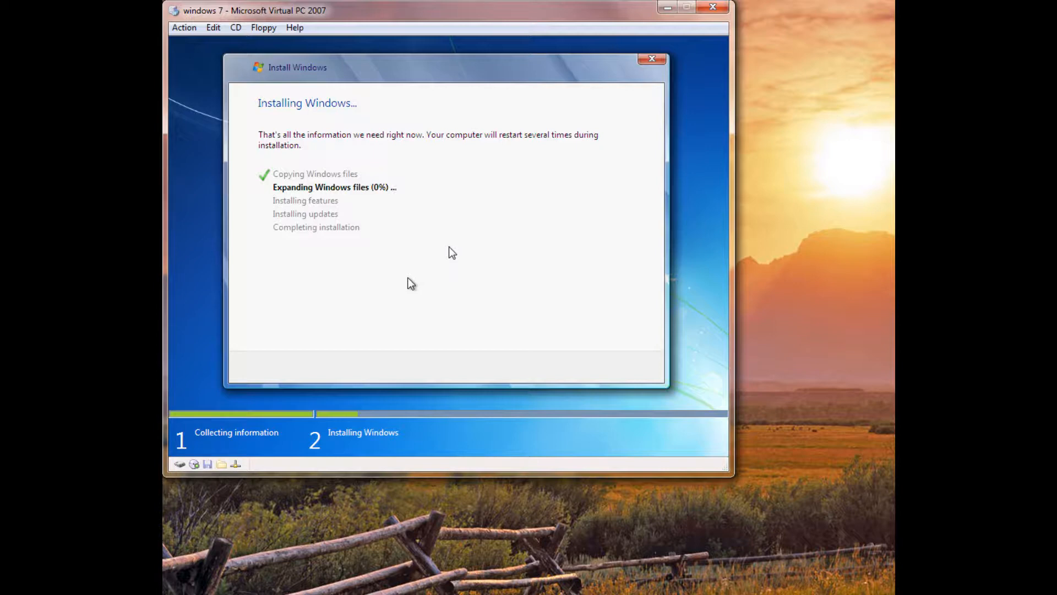
mouse_move(340, 275)
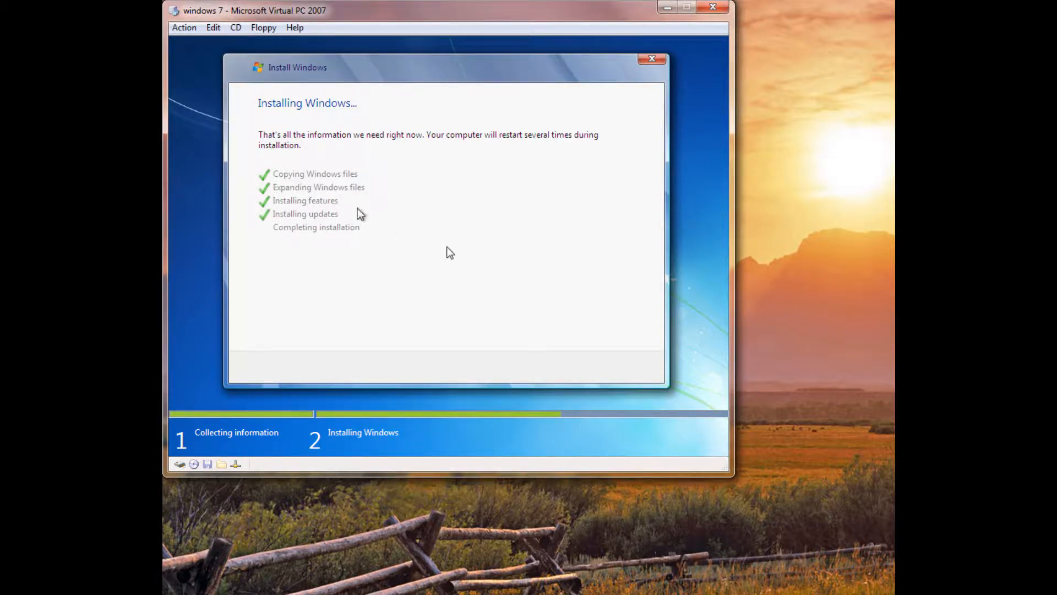
mouse_move(295, 204)
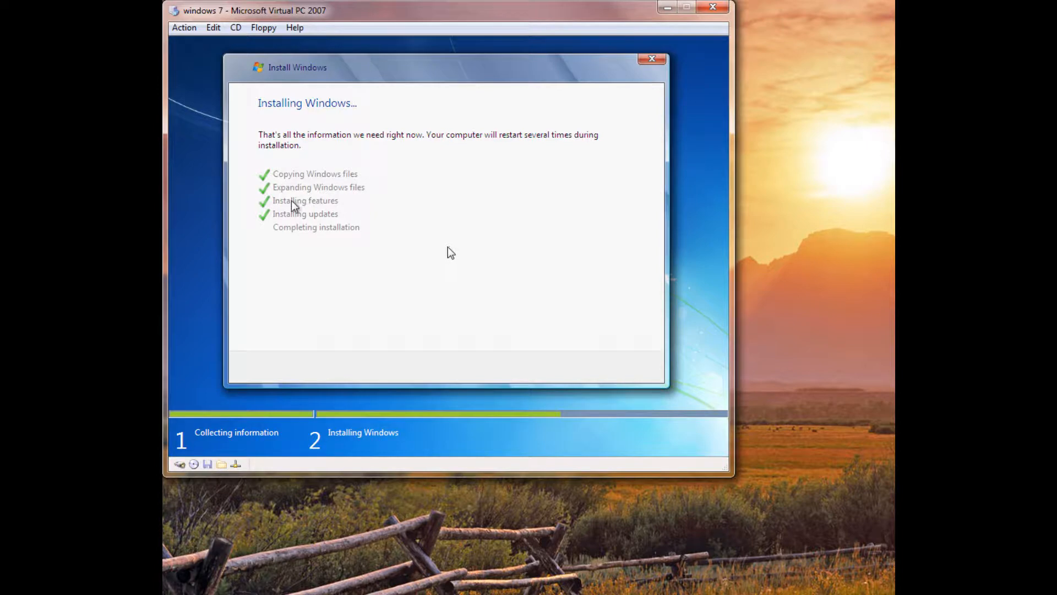
mouse_move(461, 189)
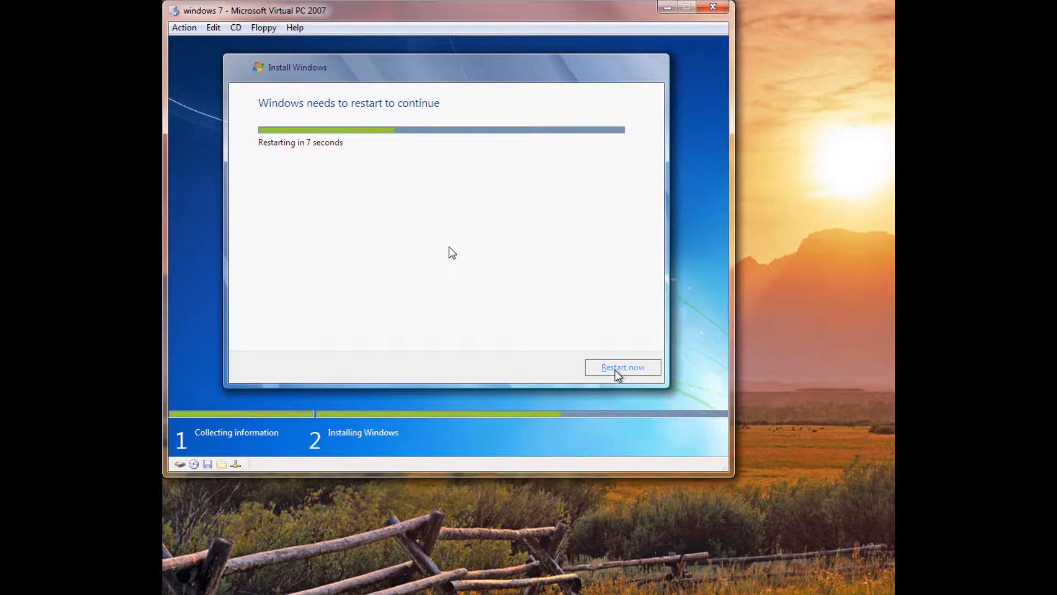
Restart the machine immediately and enlarge the Virtual PC window while setup completes
click(621, 367)
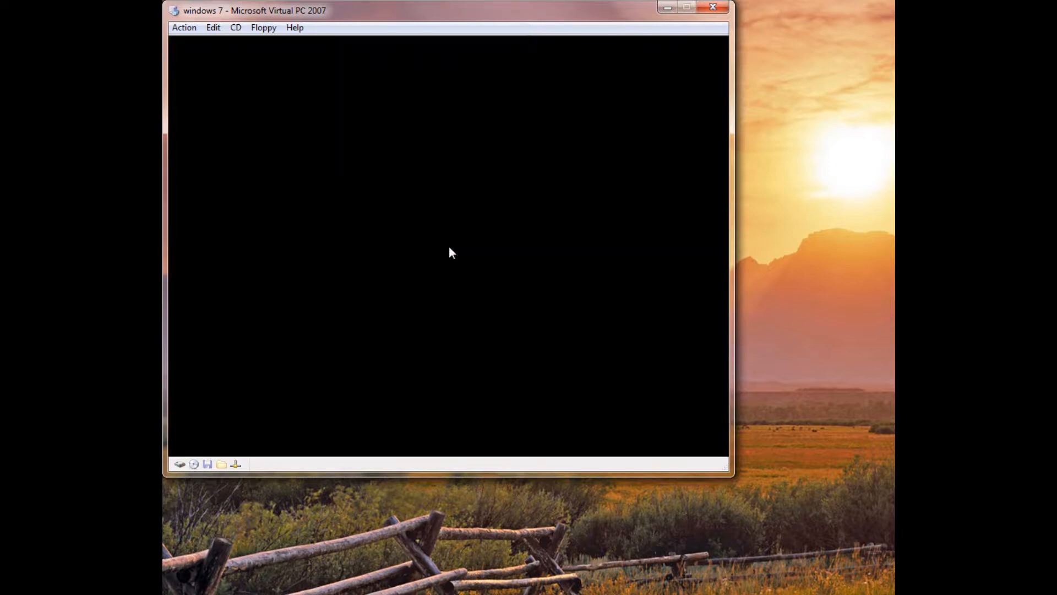
drag(727, 475, 620, 337)
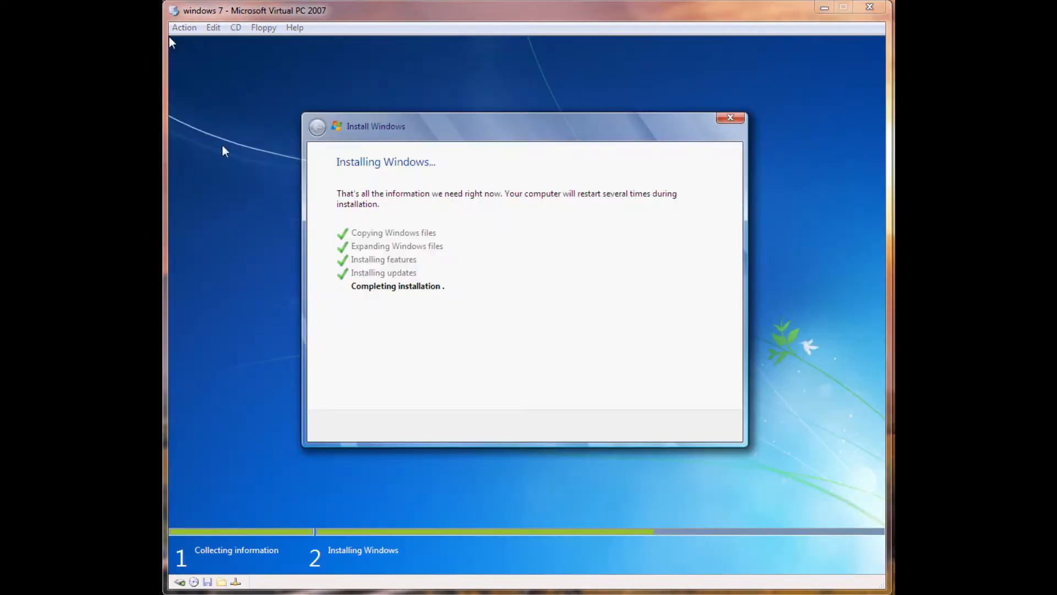
mouse_move(514, 319)
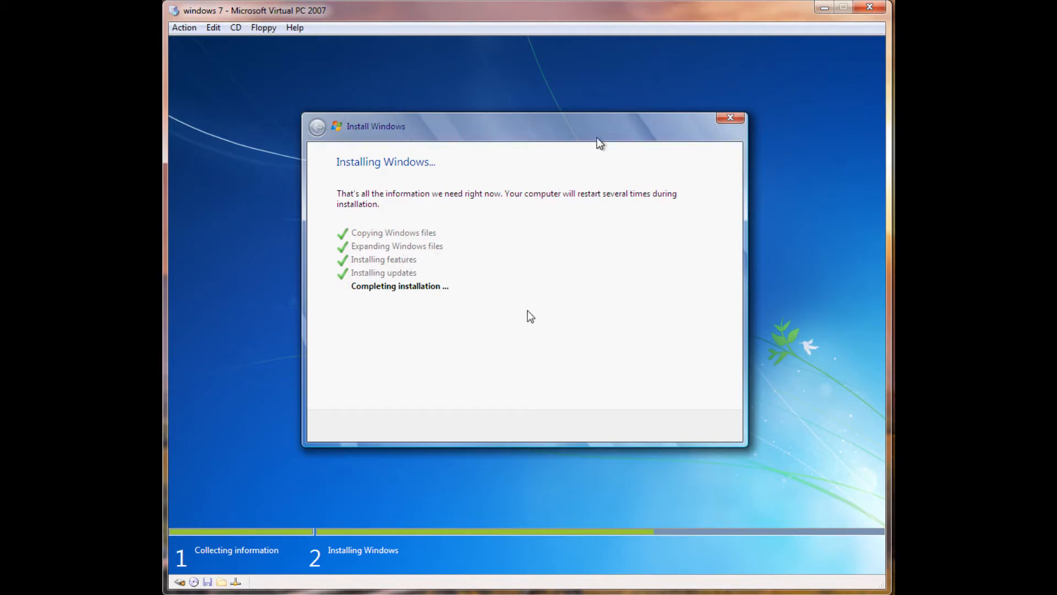
mouse_move(546, 176)
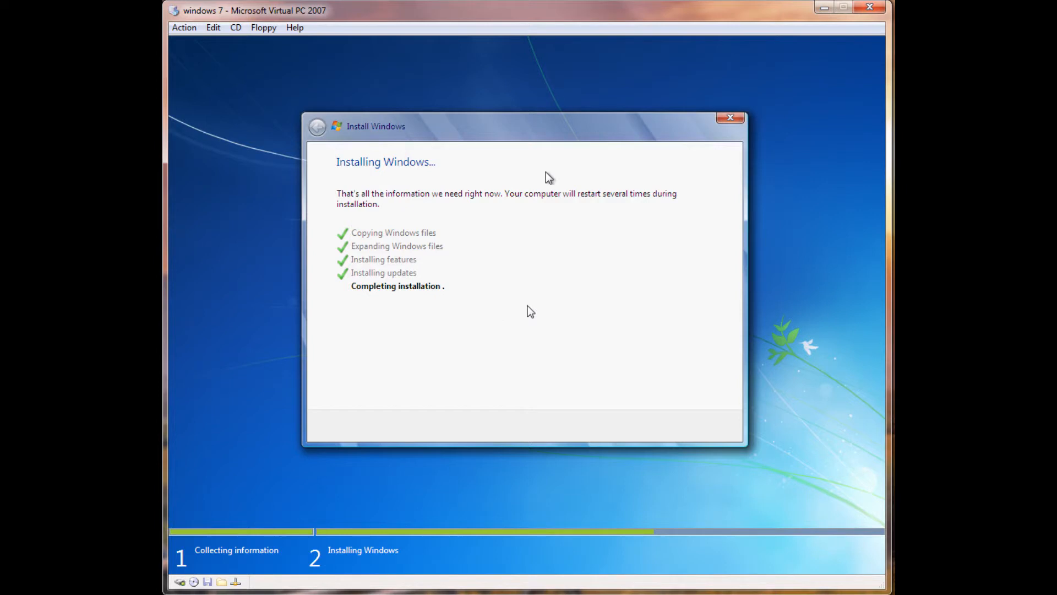
mouse_move(172, 126)
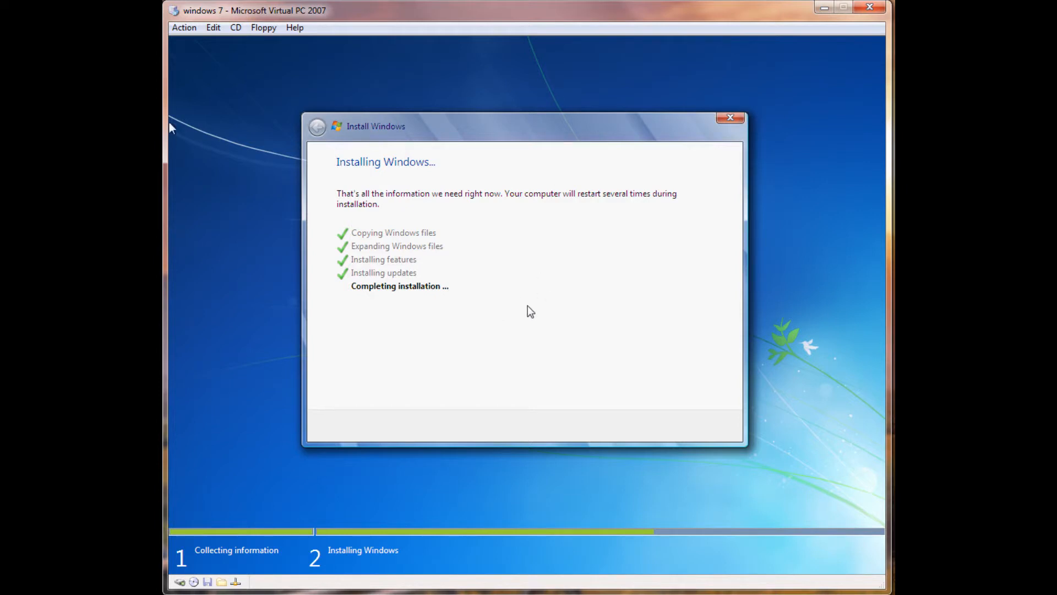
mouse_move(248, 191)
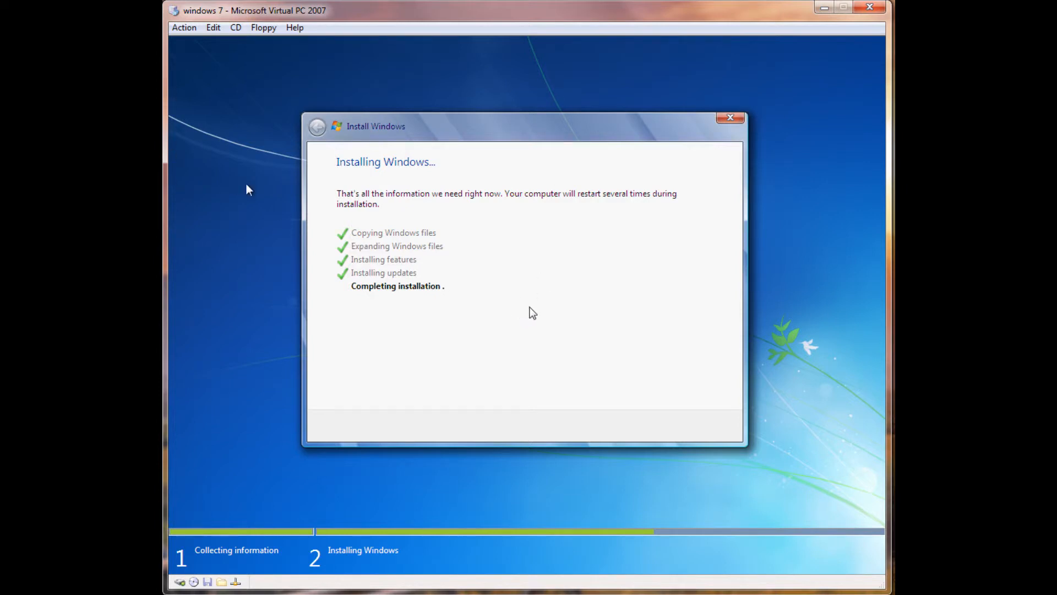
mouse_move(263, 196)
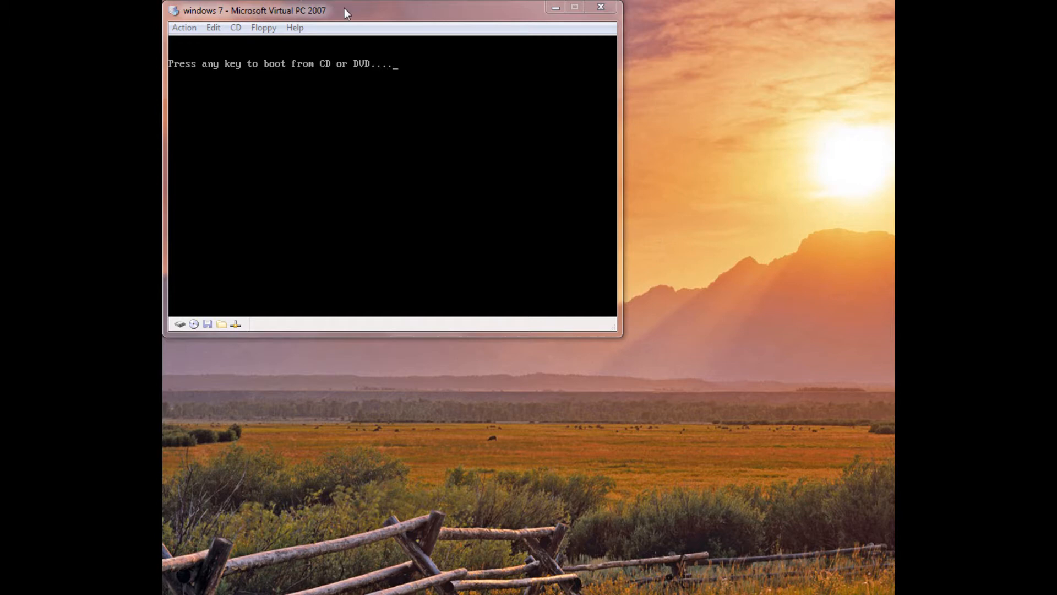
Boot the guest from its hard disk to Starting Windows and show the CD menu listing the Windows 7 ISO release
key(enter)
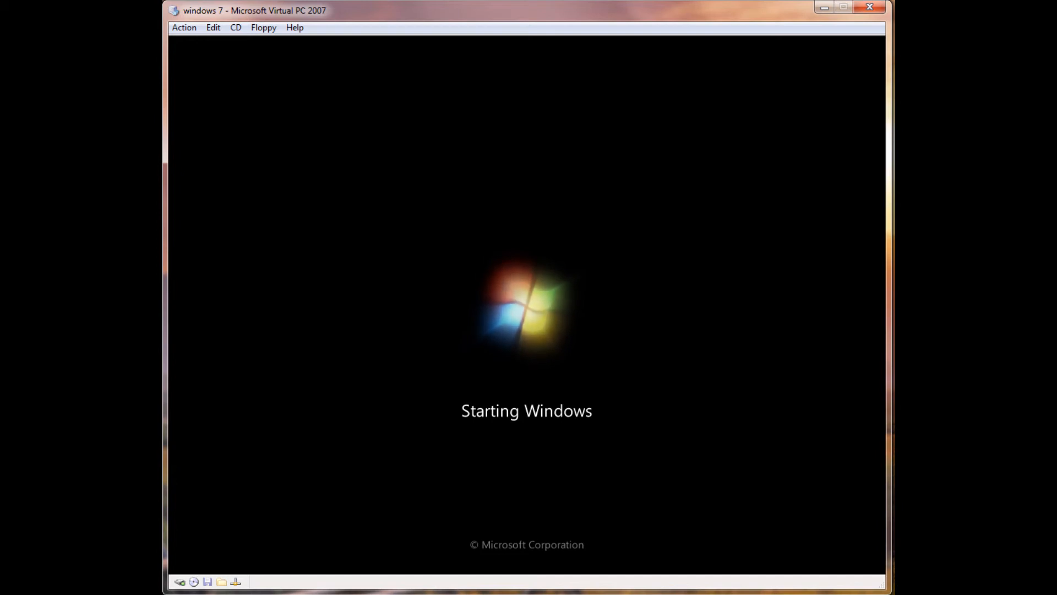
click(236, 26)
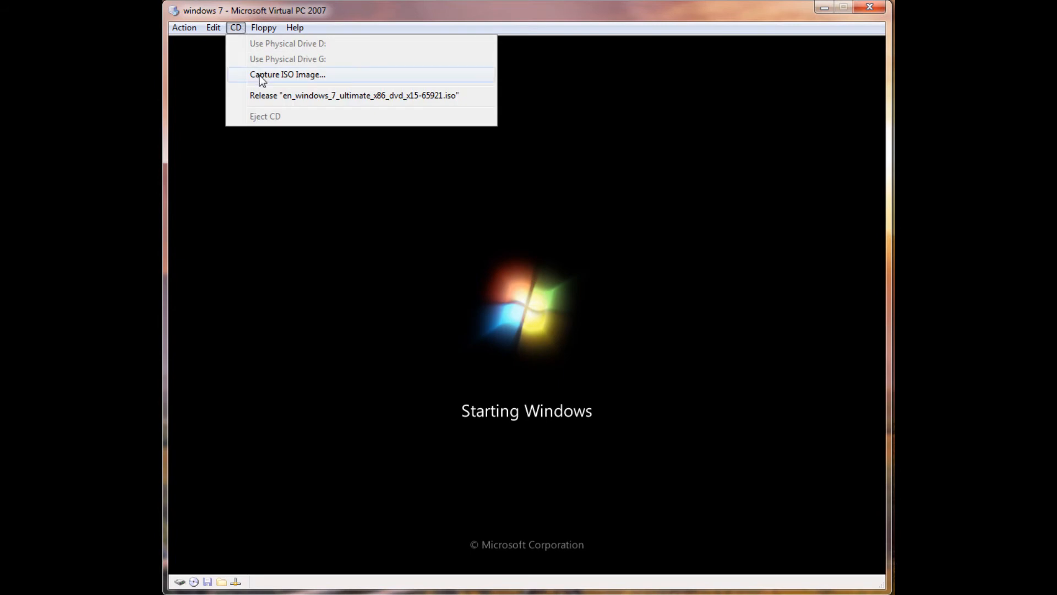